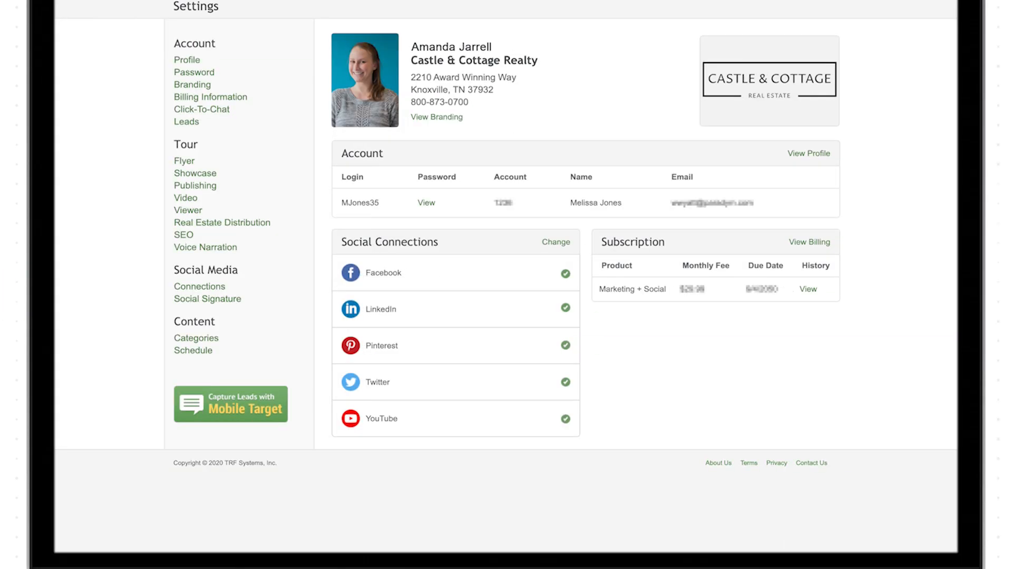
Paste the Zoom personal meeting link into the Click-To-Chat Zoom Personal Meeting Join URL field
left_click(201, 109)
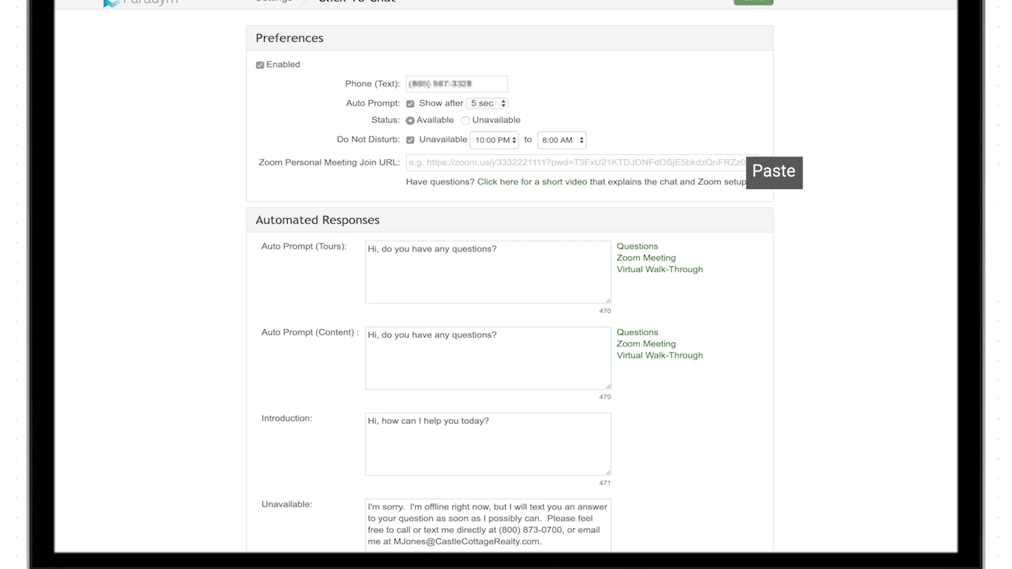
left_click(773, 172)
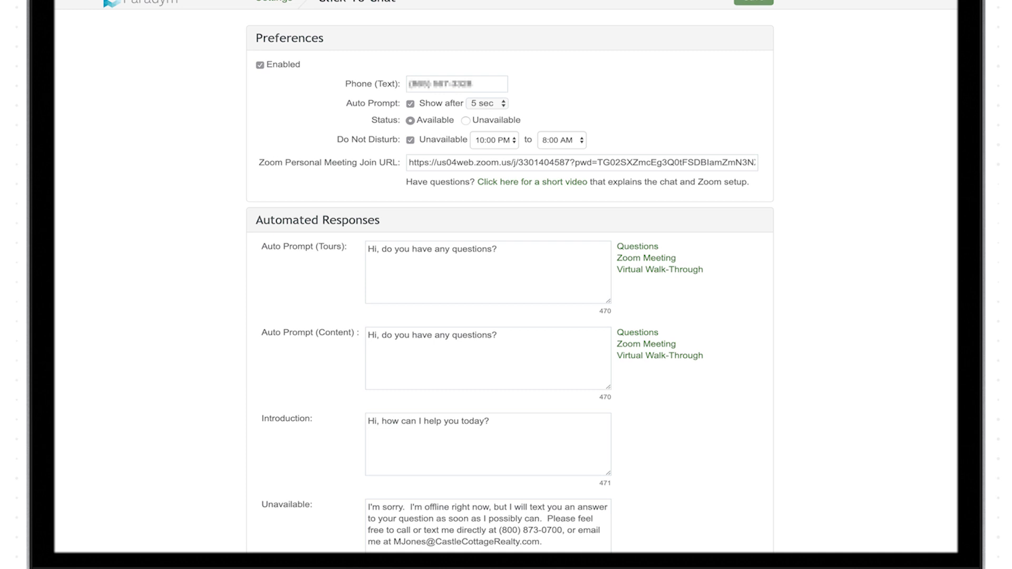
Save the Click-To-Chat settings so the chat link leads clients to the Zoom waiting room
left_click(645, 259)
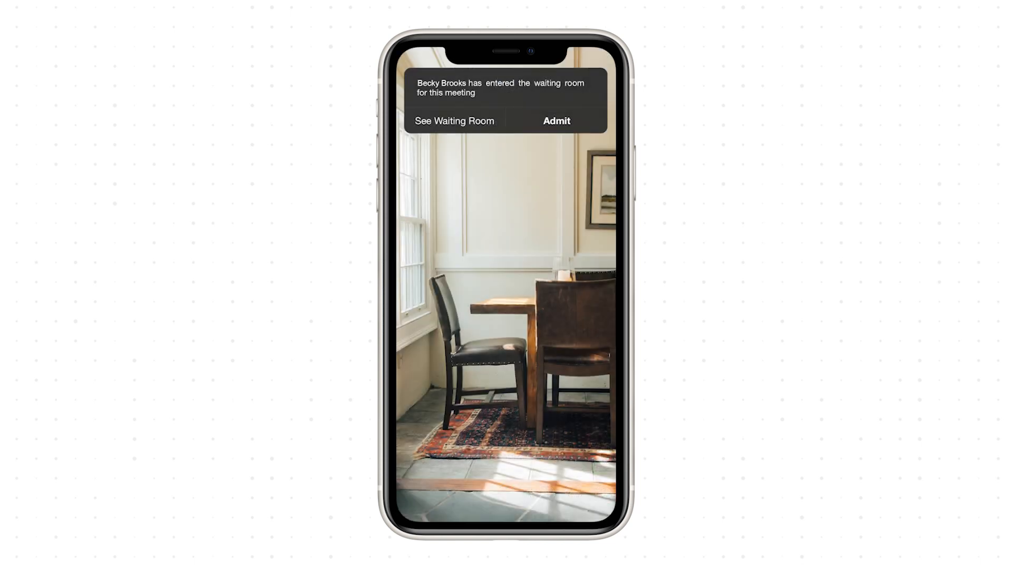
Admit the waiting client and start sharing the whole phone screen via Share Content > Screen
left_click(554, 120)
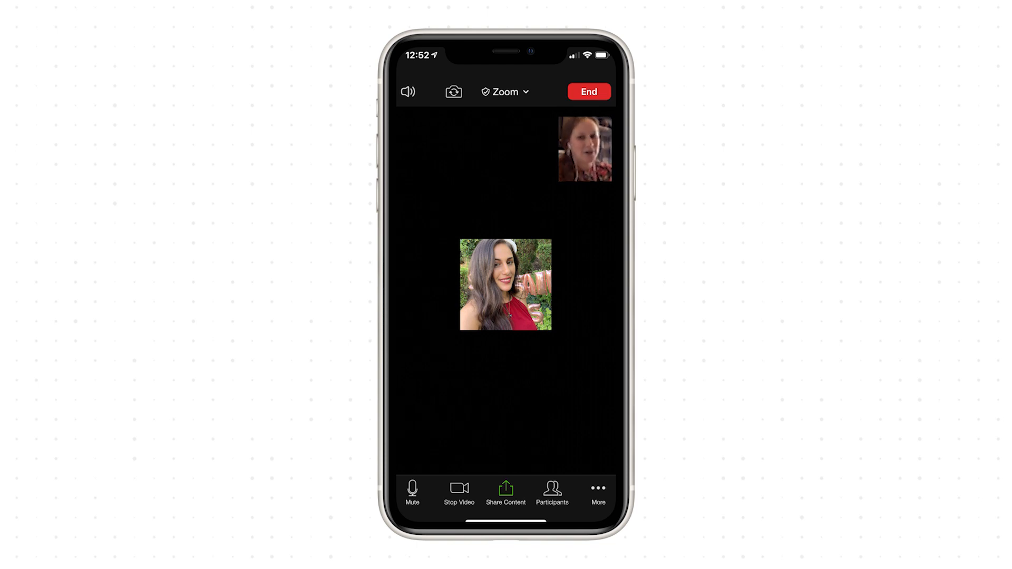
left_click(505, 492)
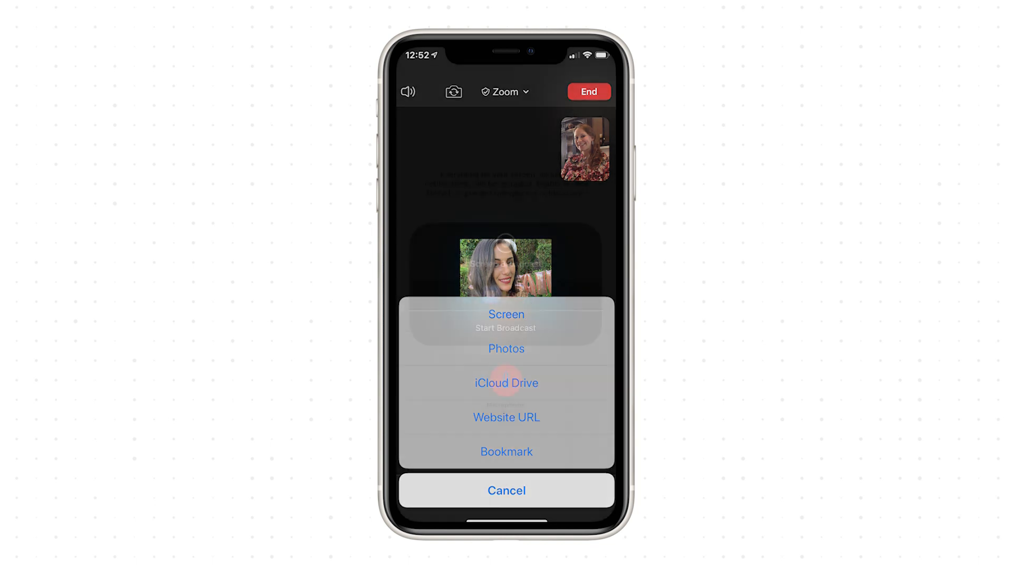
left_click(505, 319)
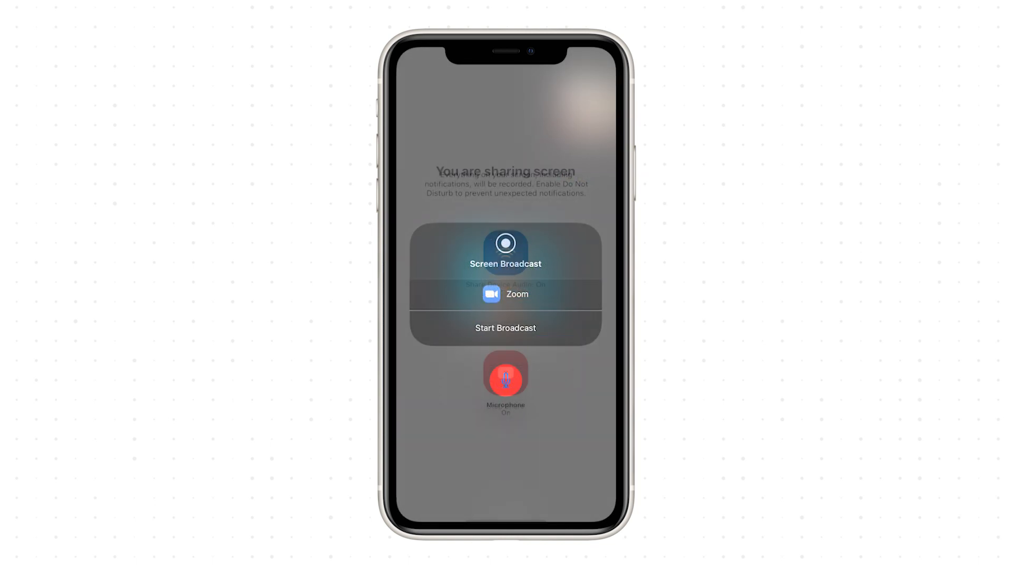